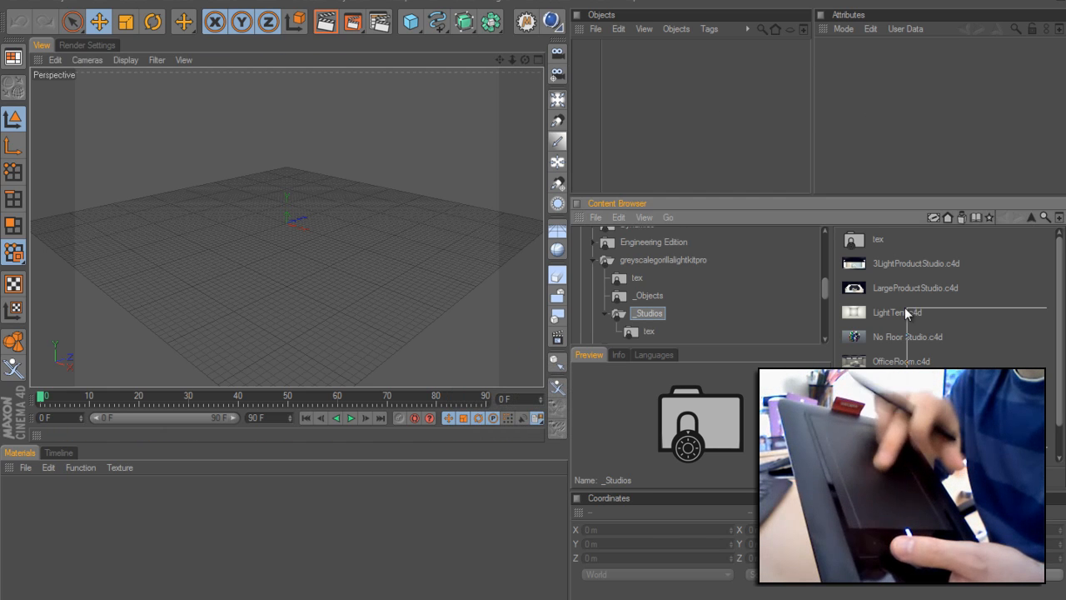
Select studio scene files in _Studios and open the tex folder to list its images
click(897, 311)
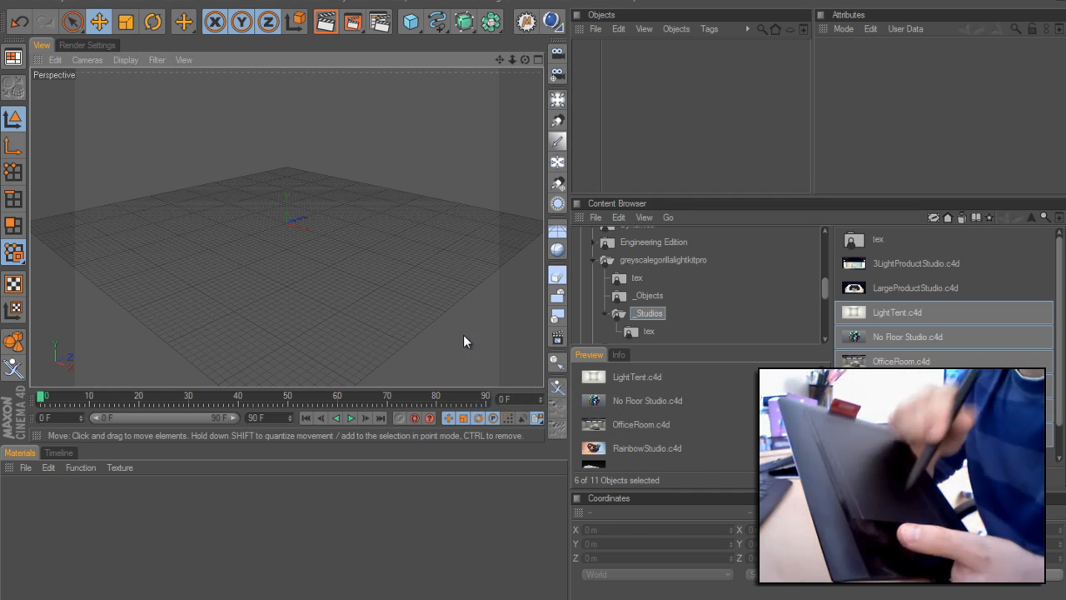
click(649, 330)
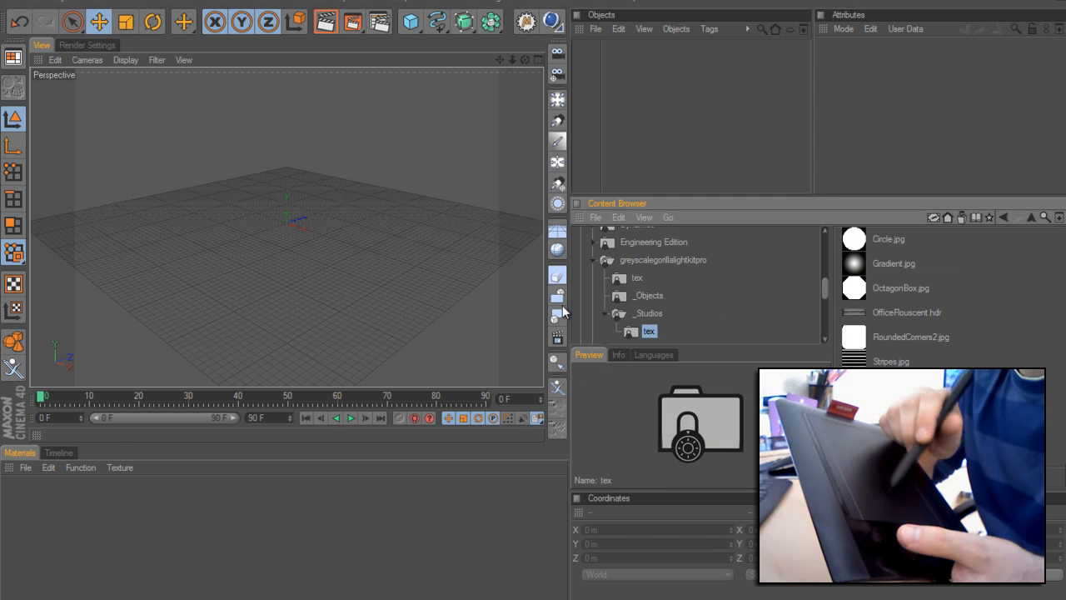
mouse_move(512, 271)
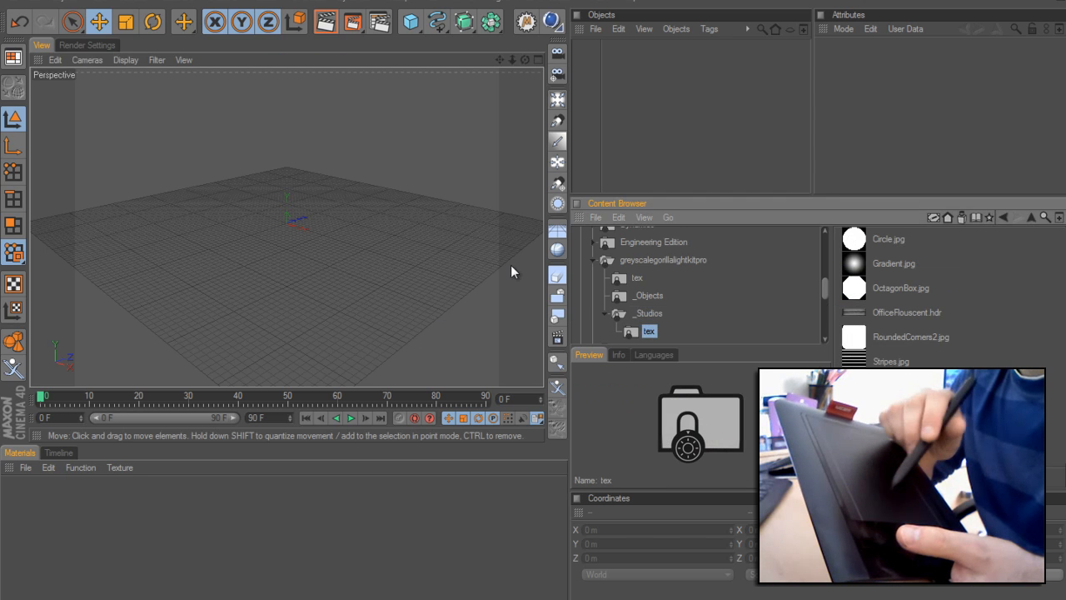
mouse_move(373, 256)
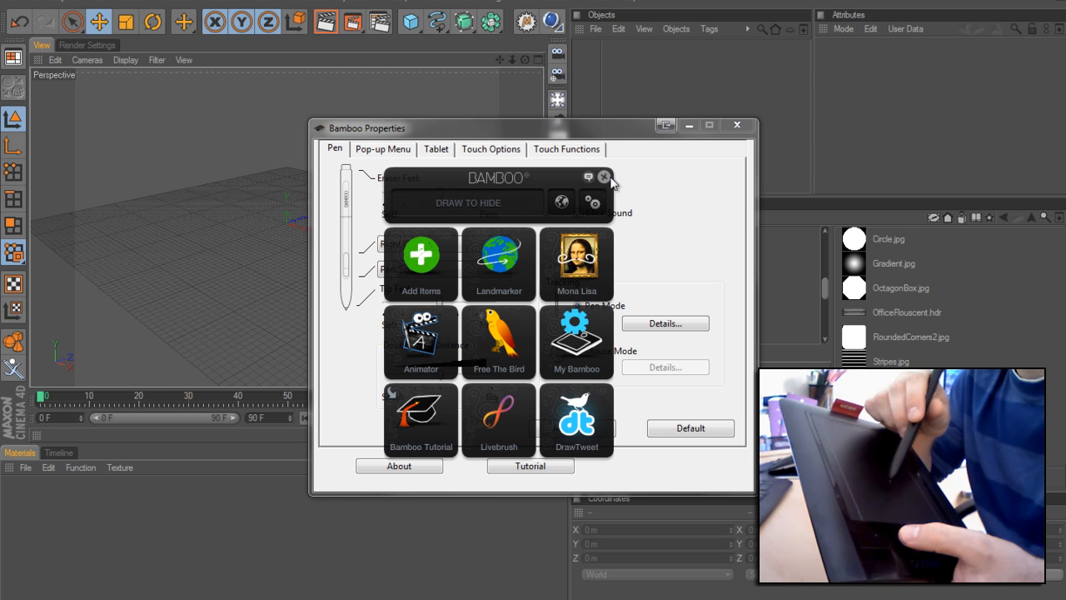
click(605, 177)
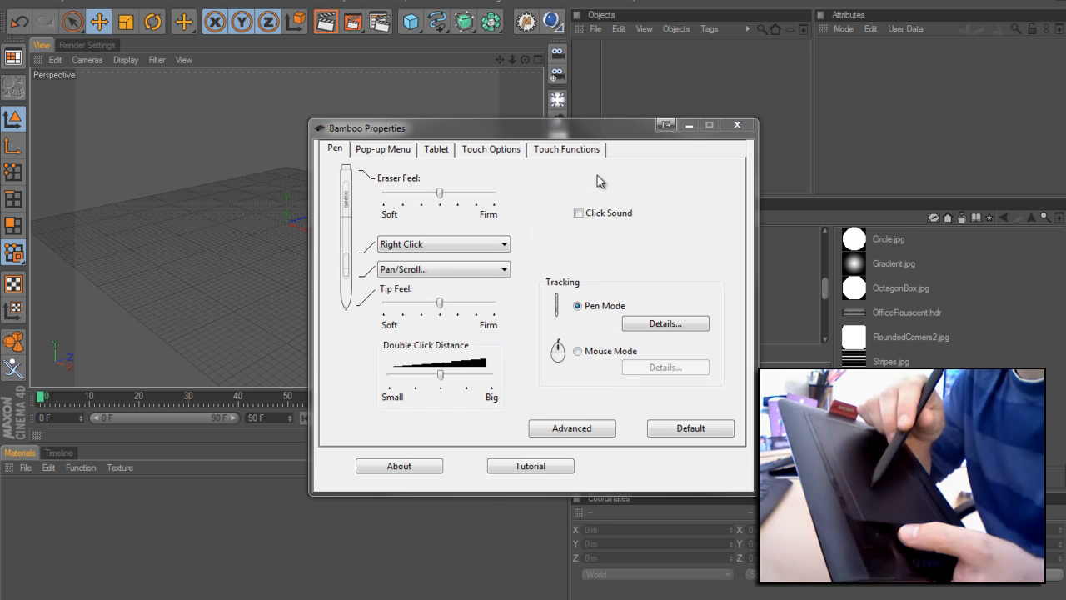
click(736, 124)
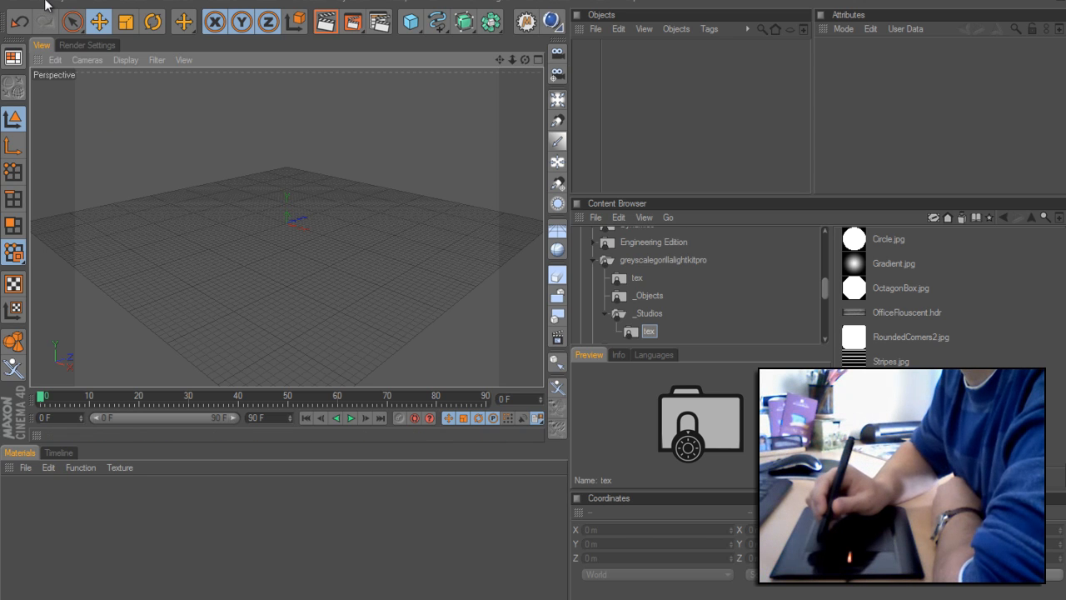
Uncheck Graphic Tablet in Edit > Preferences and close the Preferences window
click(55, 59)
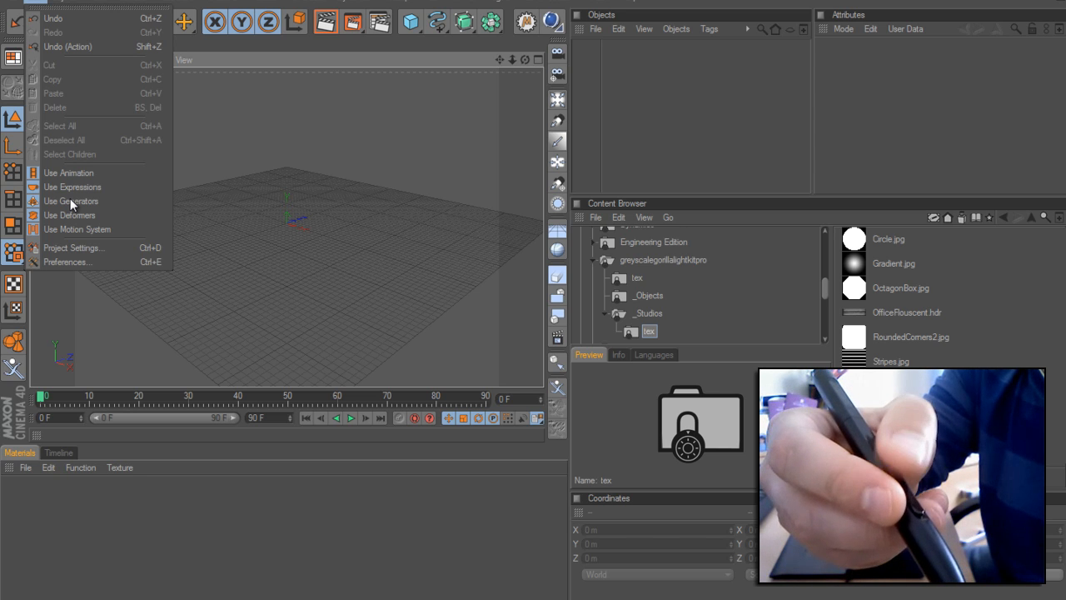
mouse_move(65, 261)
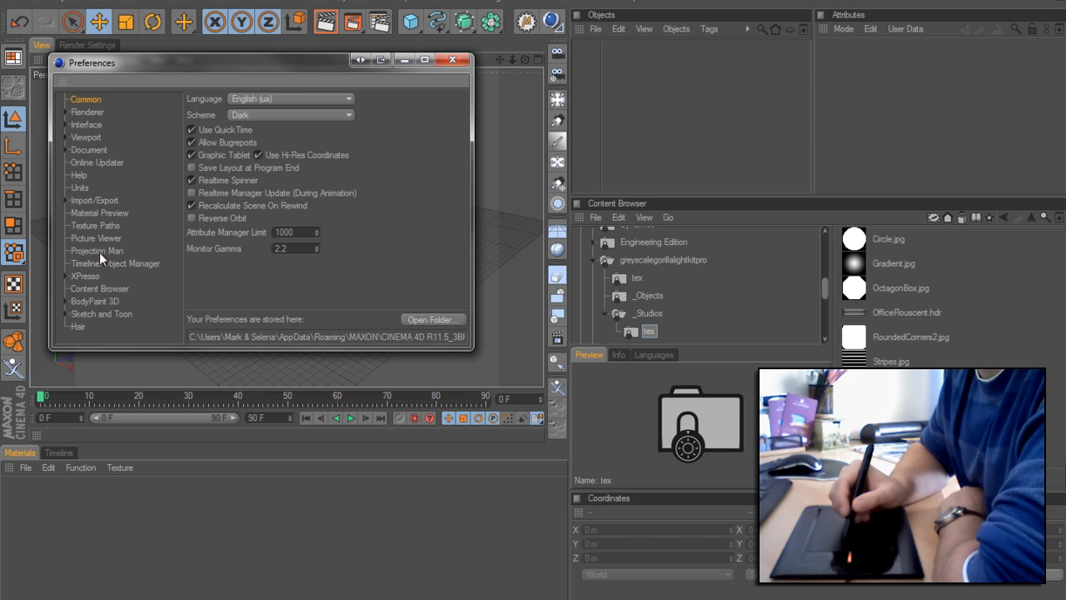
mouse_move(262, 229)
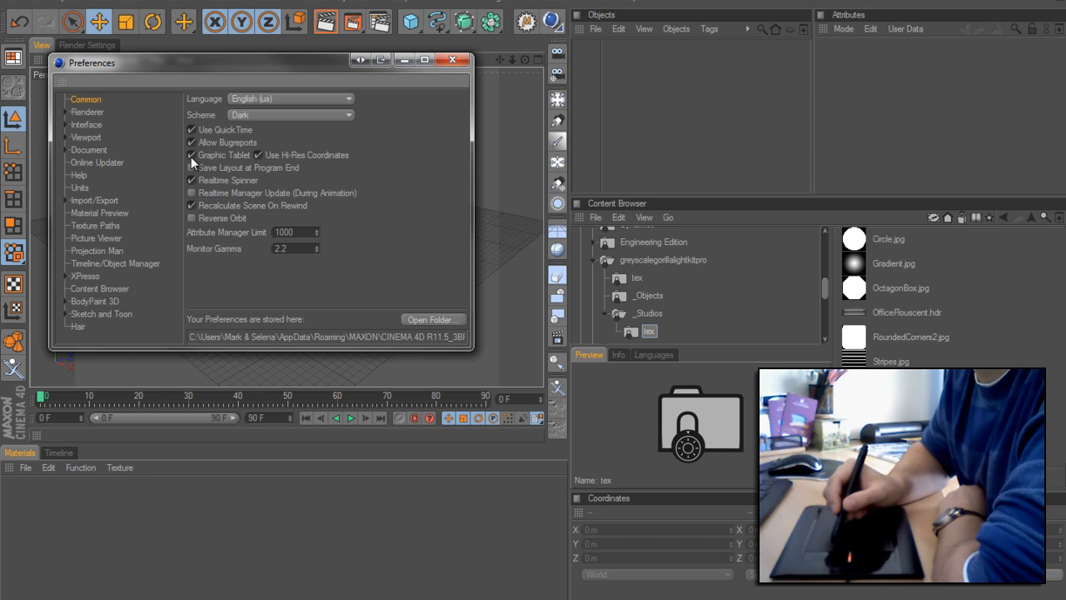
click(191, 155)
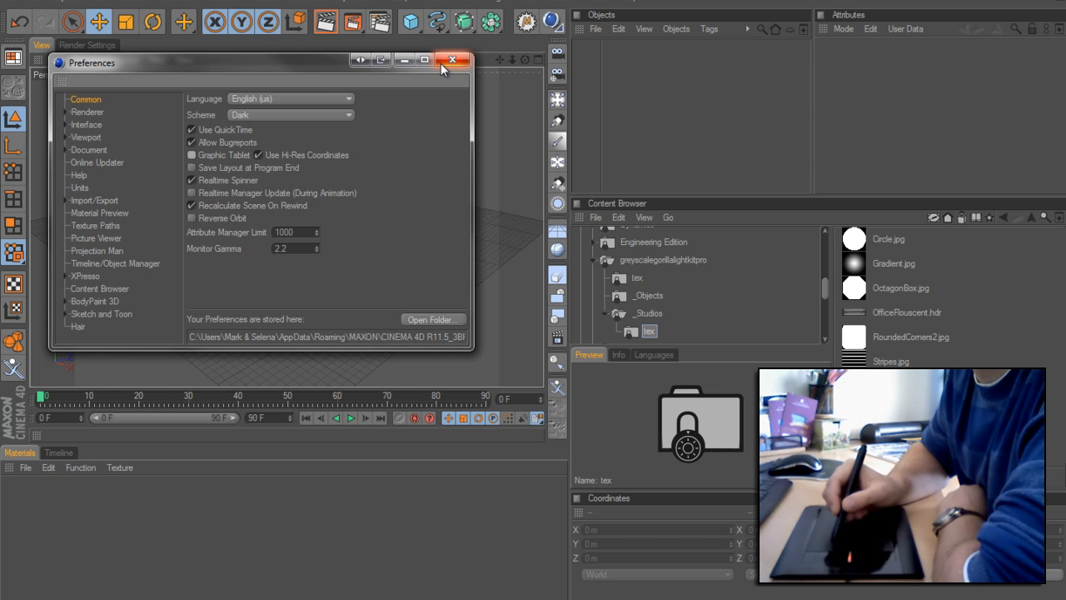
click(452, 60)
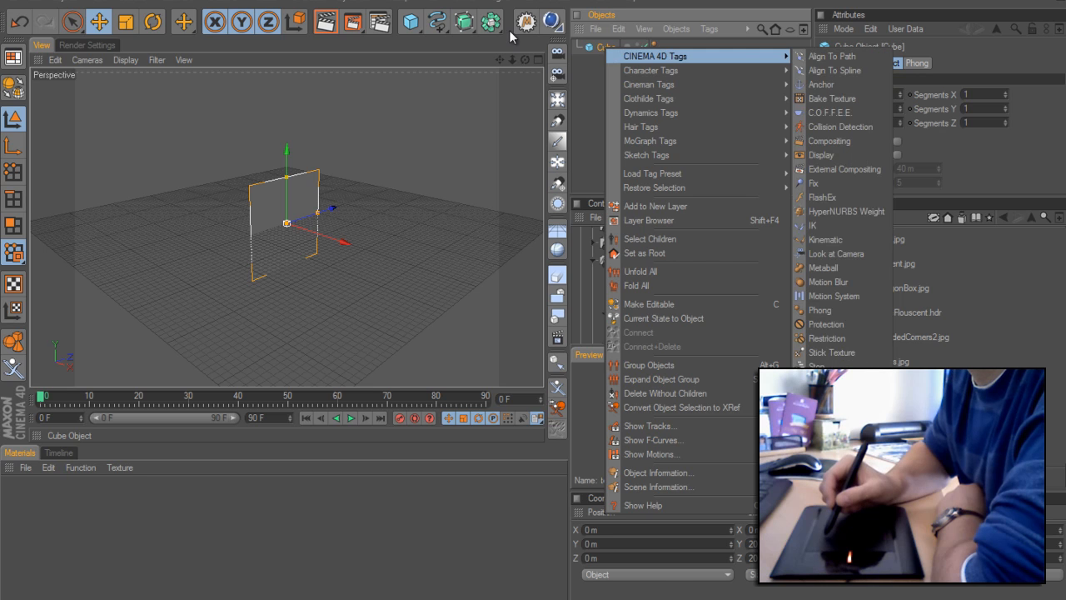
mouse_move(589, 52)
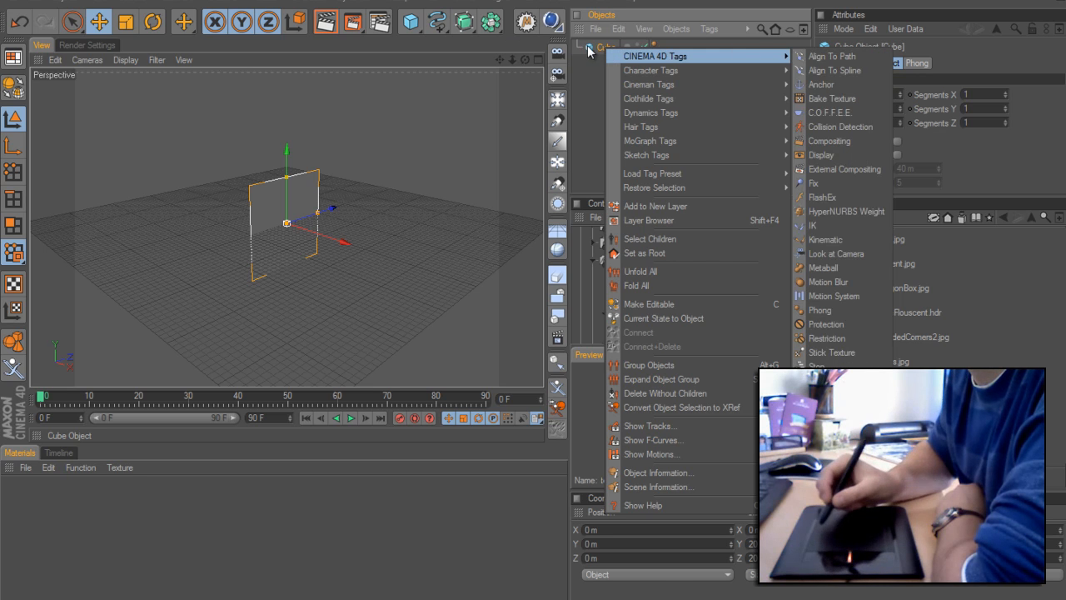
mouse_move(669, 219)
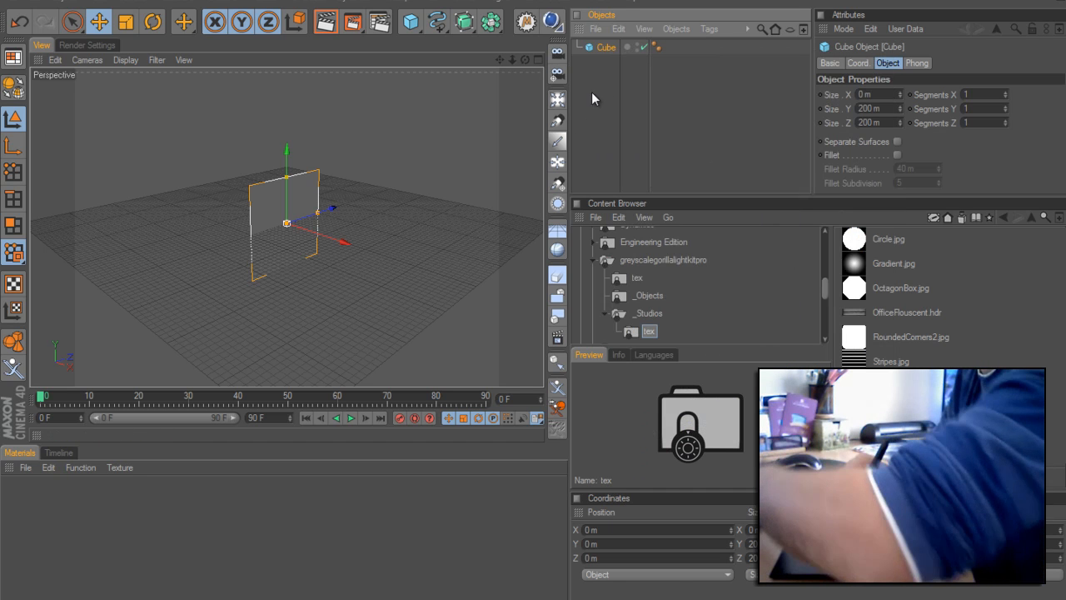
Undo the flattened cube with Ctrl+Z and revisit the Graphic Tablet preference
key(ctrl+z)
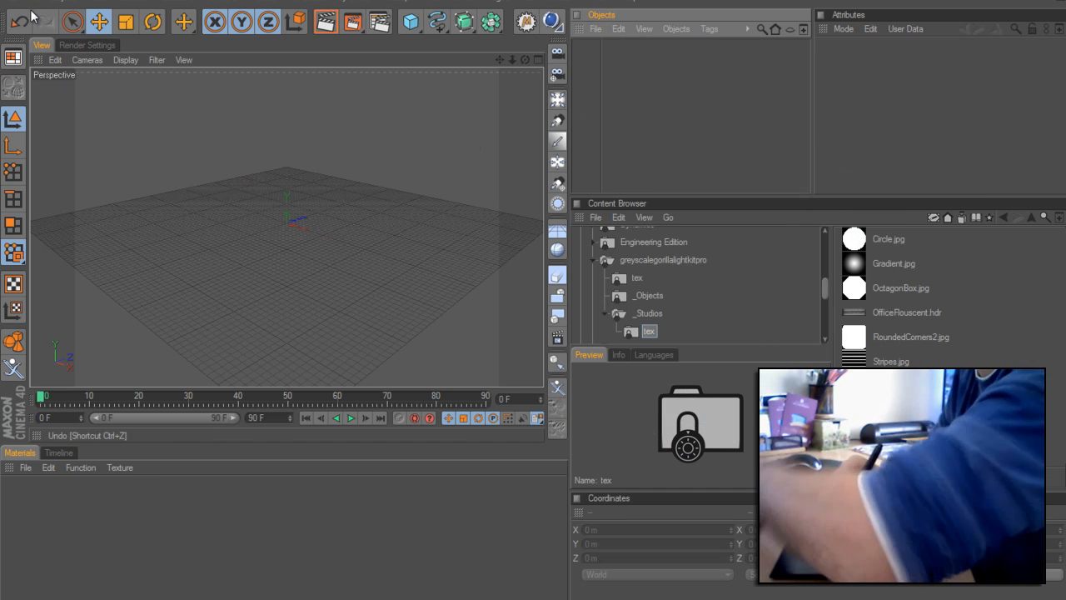
click(54, 59)
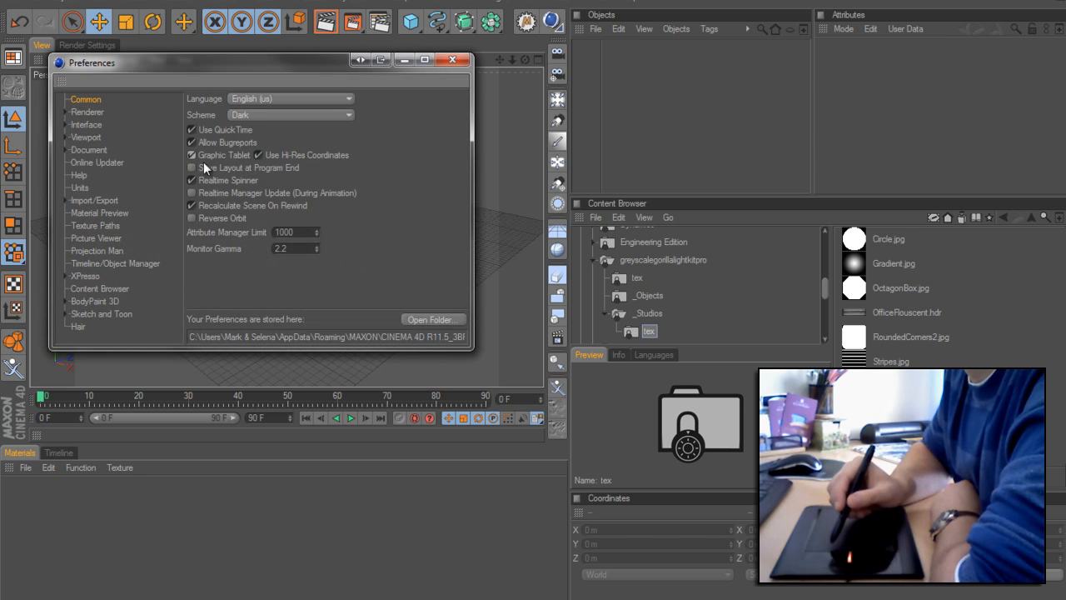
click(454, 59)
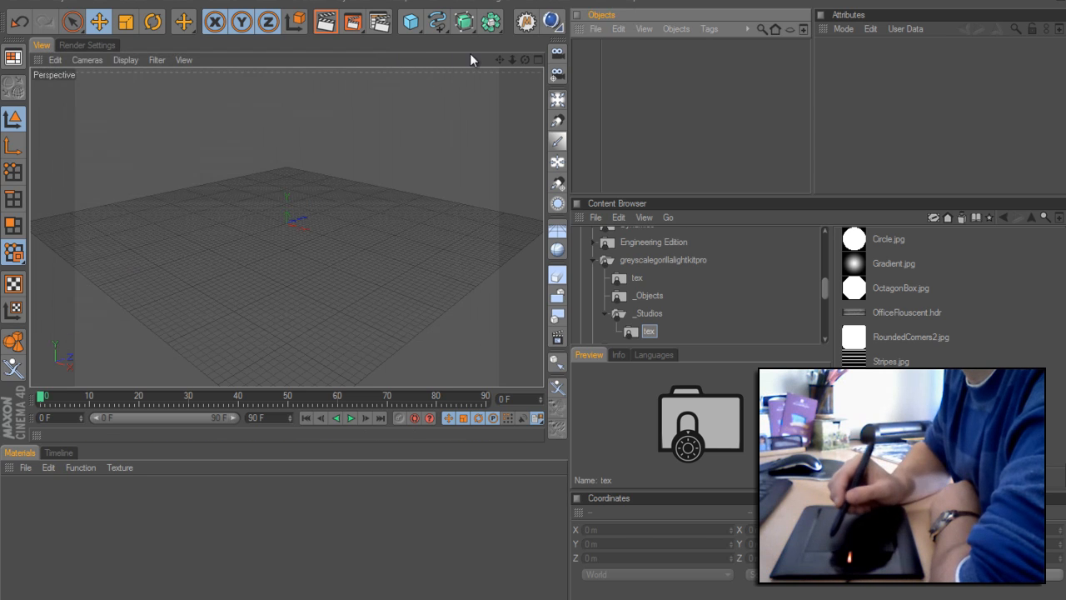
Add a cube, make it editable, and drag its top-left corner point outward
click(410, 21)
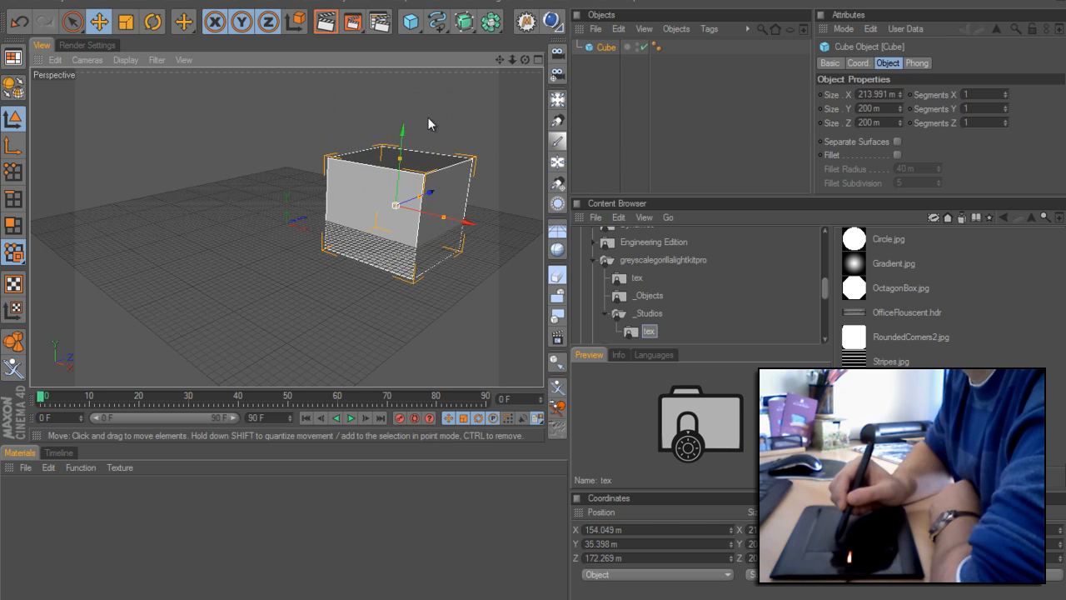
mouse_move(13, 86)
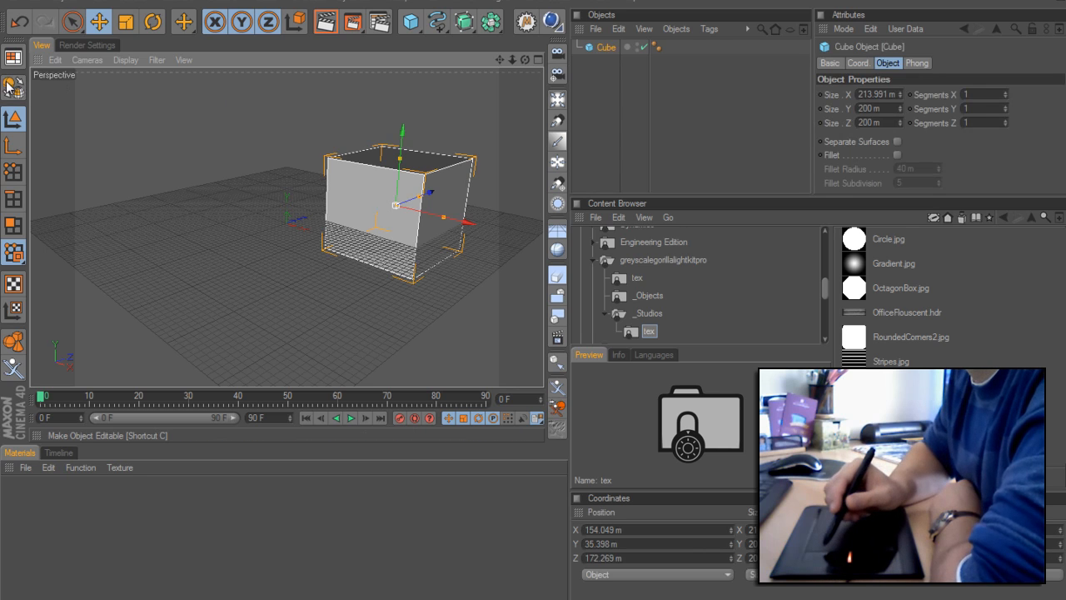
click(12, 170)
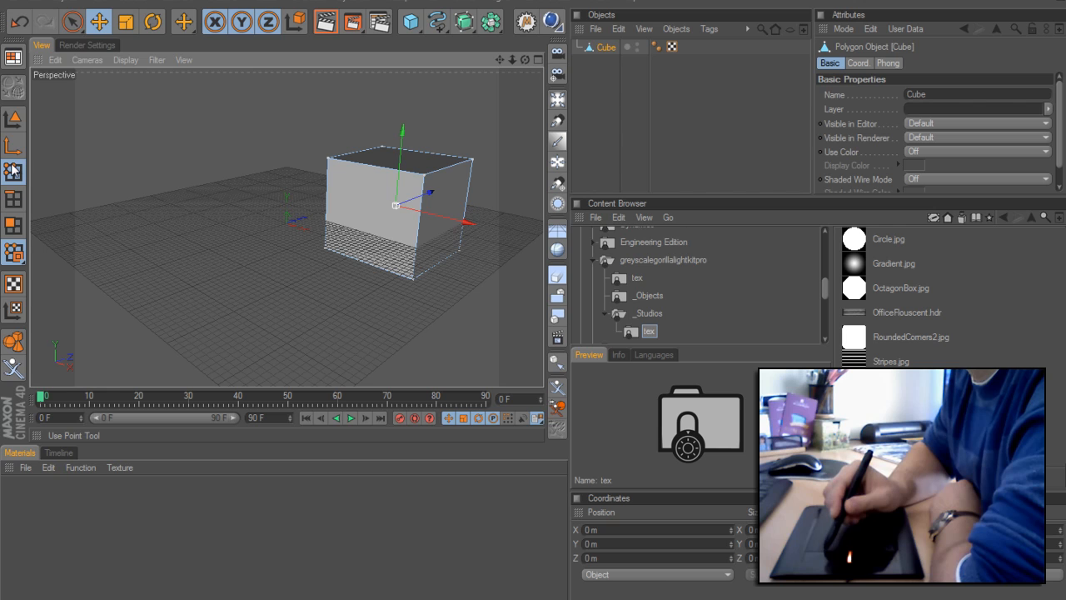
click(72, 20)
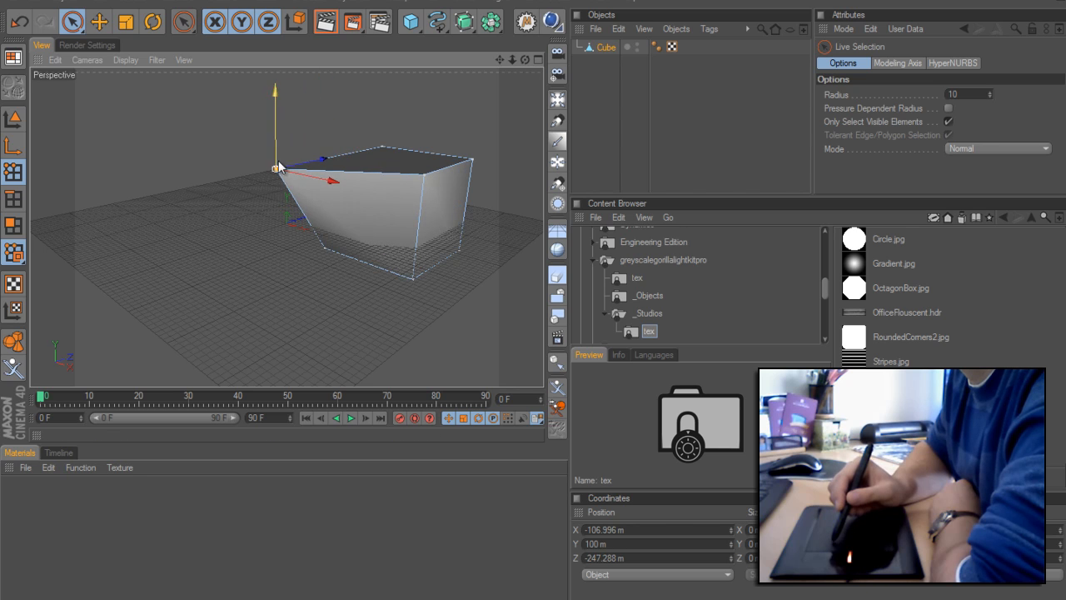
drag(275, 167, 233, 162)
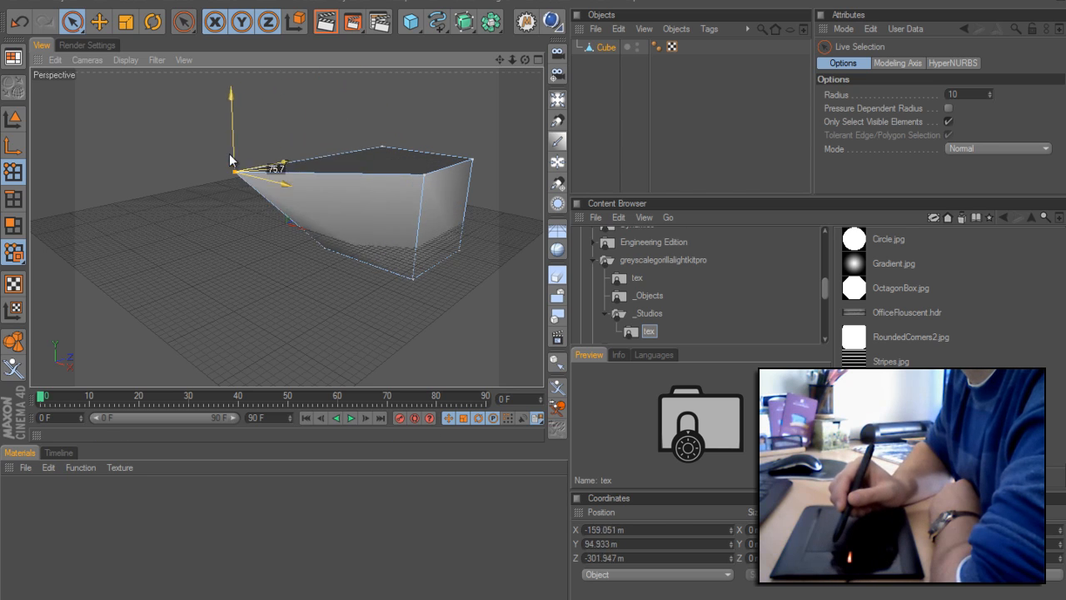
drag(231, 160, 281, 234)
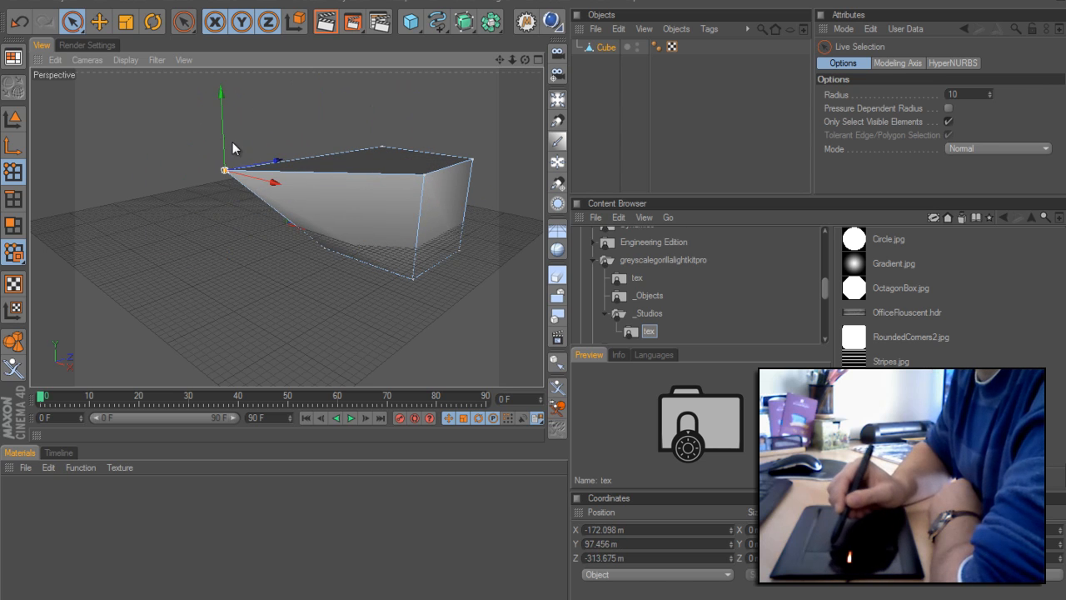
click(436, 21)
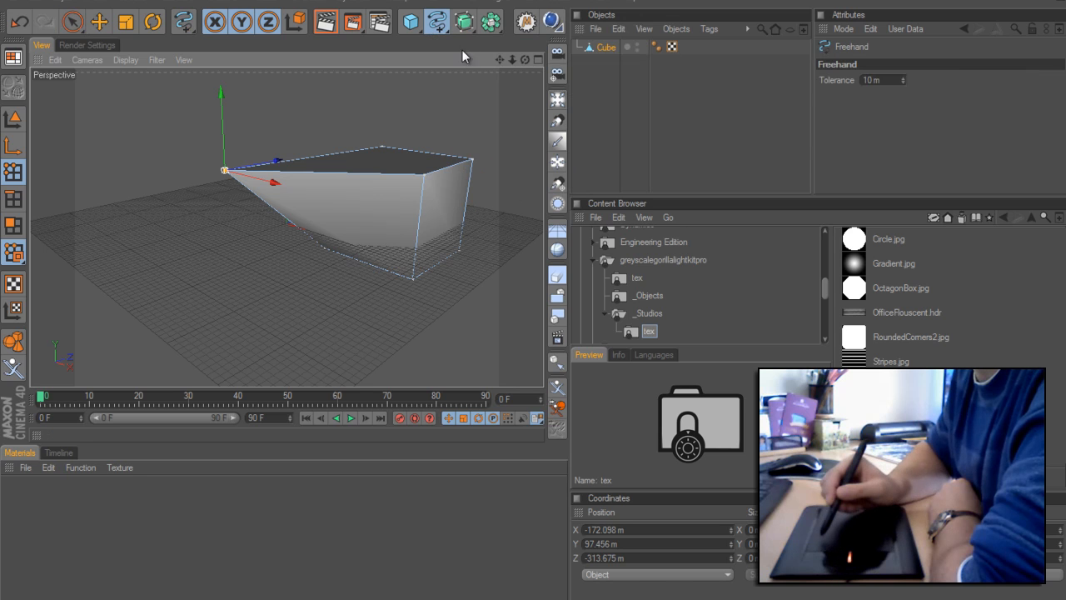
Delete the warped cube, switch to four viewports, and select the Freehand spline tool
click(606, 48)
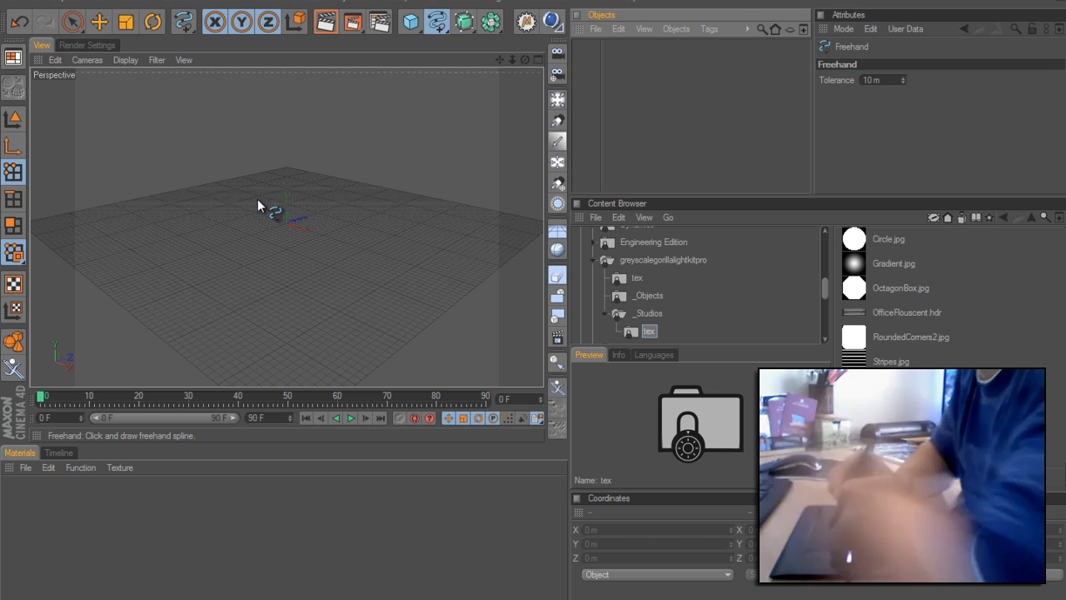
mouse_move(216, 227)
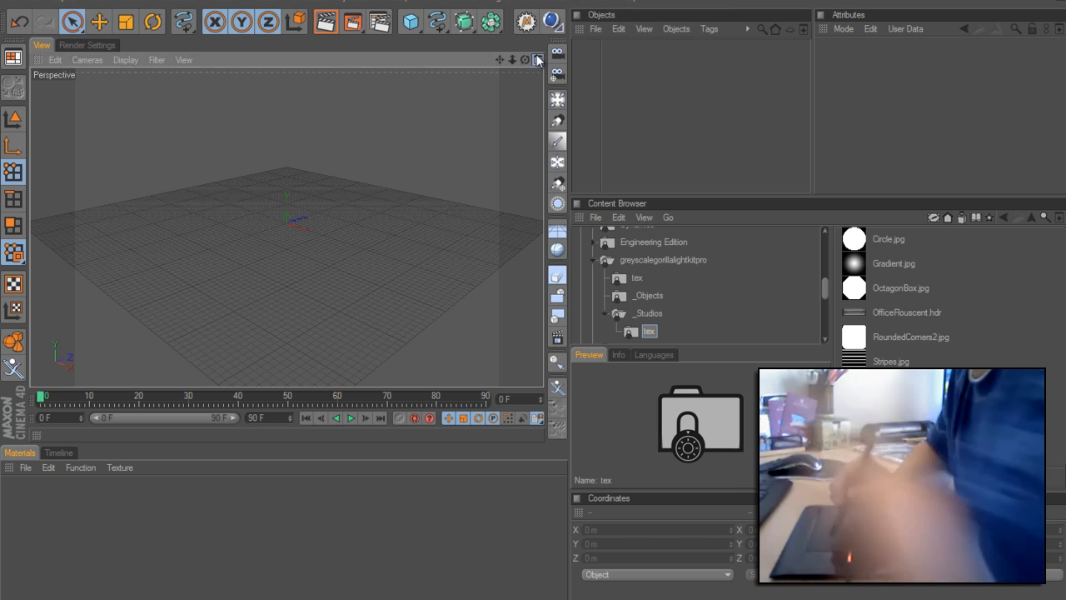
click(537, 59)
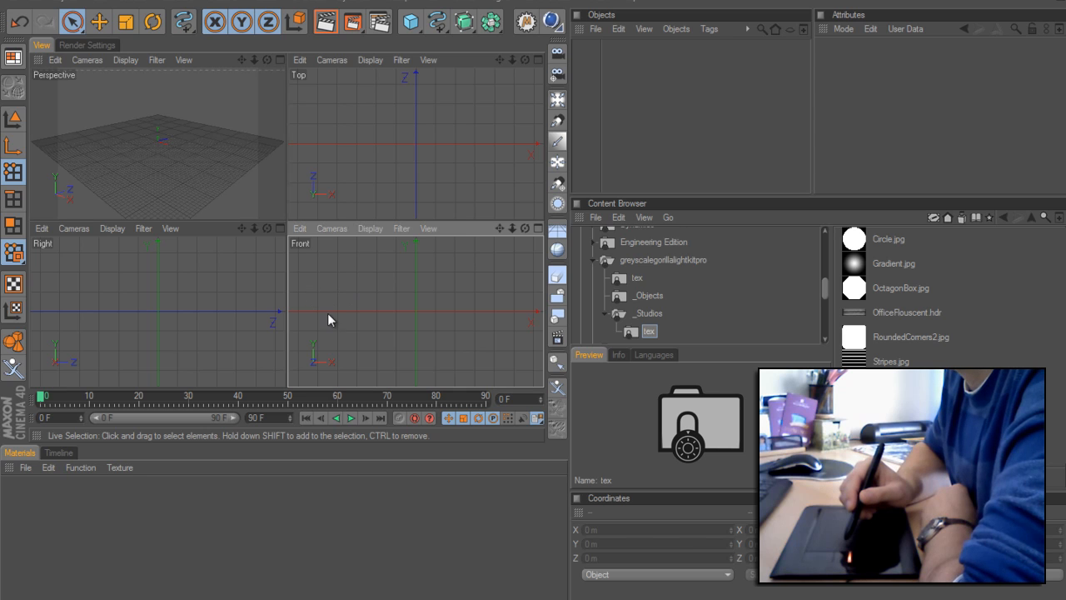
click(184, 21)
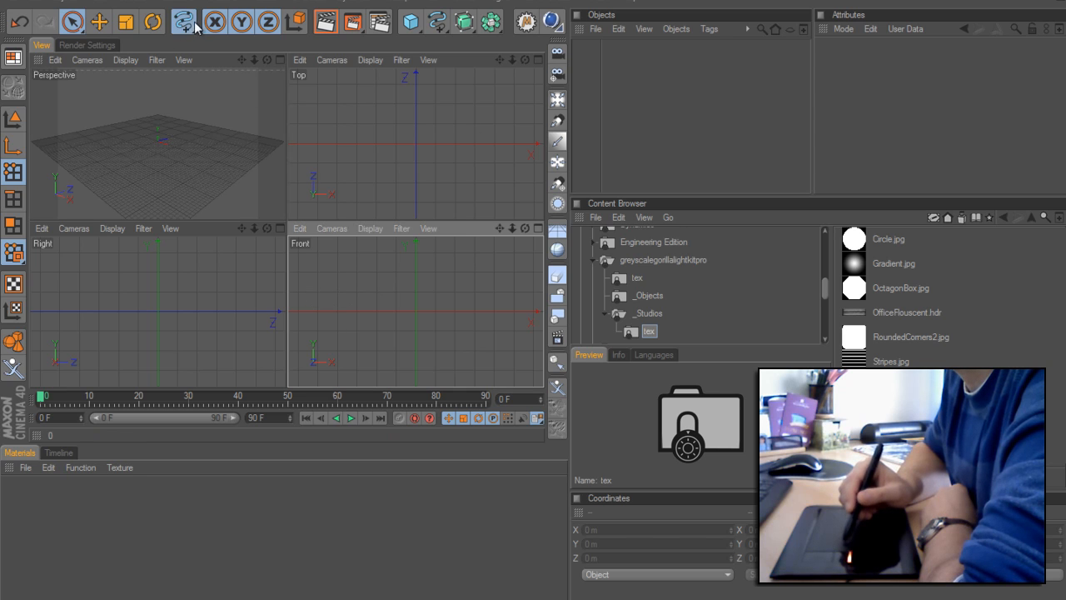
click(184, 21)
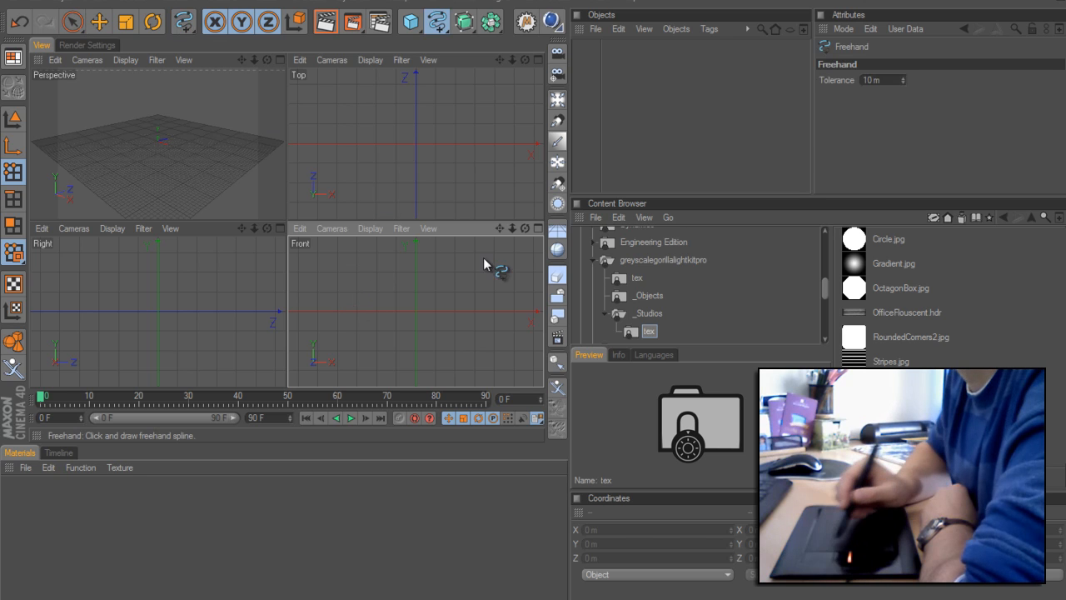
Maximize the Front view and sketch an M-shaped freehand spline left of the origin
click(539, 228)
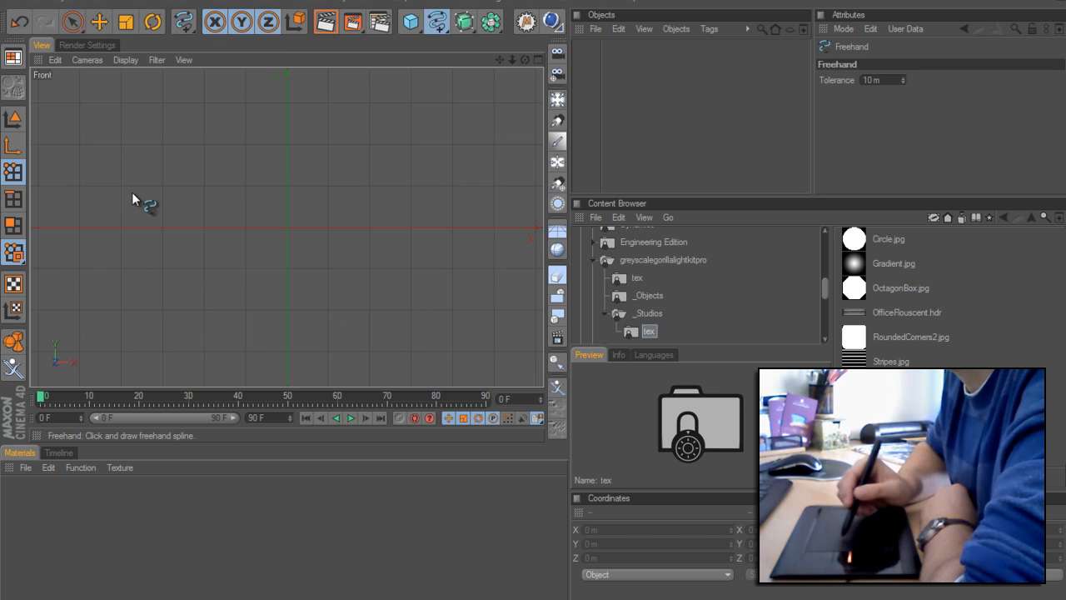
mouse_move(106, 258)
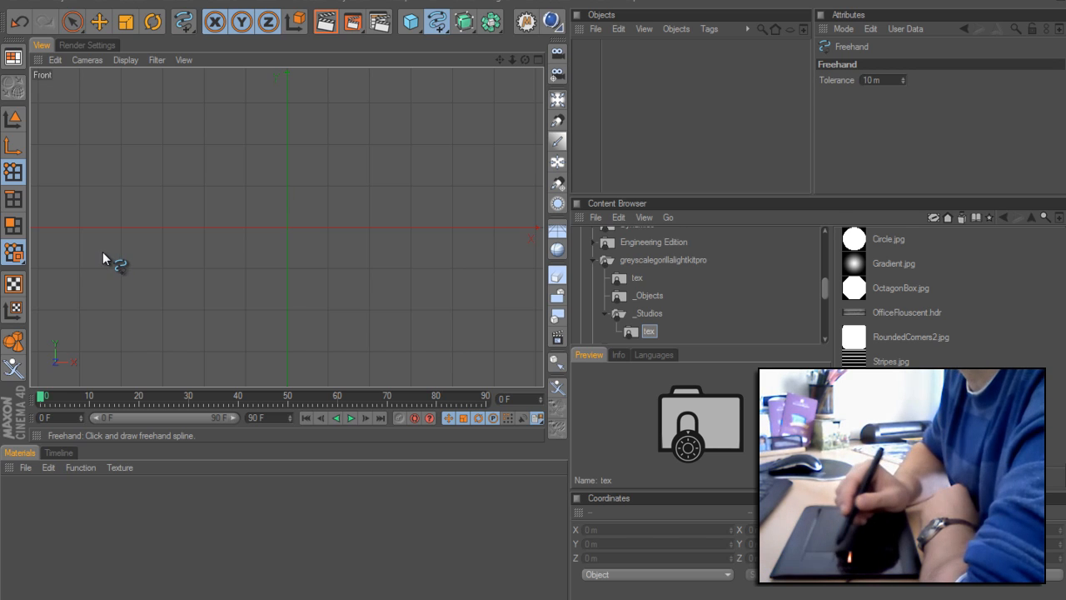
drag(112, 263, 192, 225)
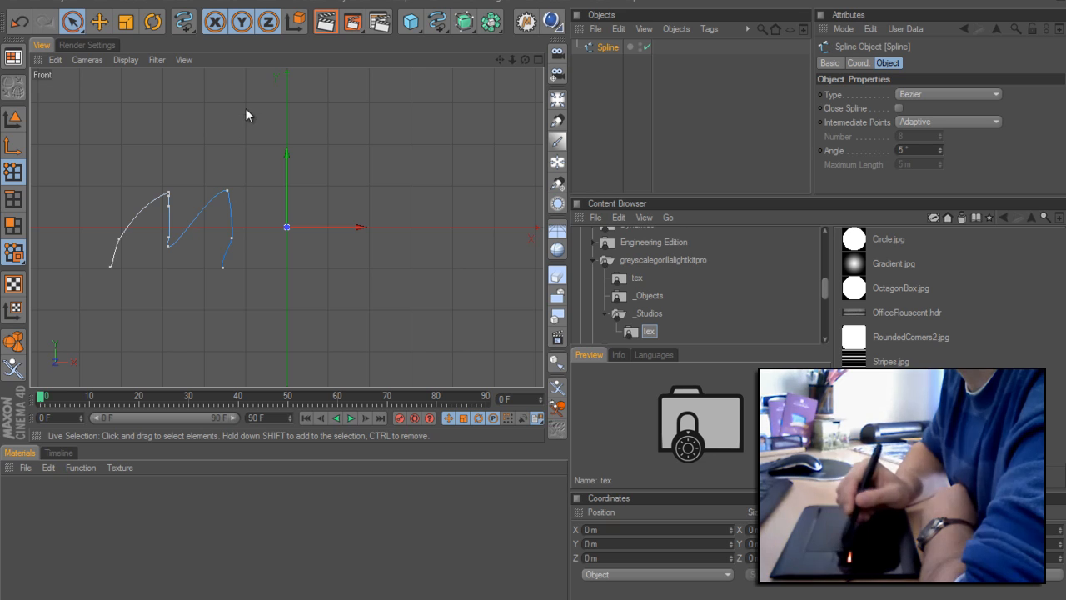
mouse_move(383, 82)
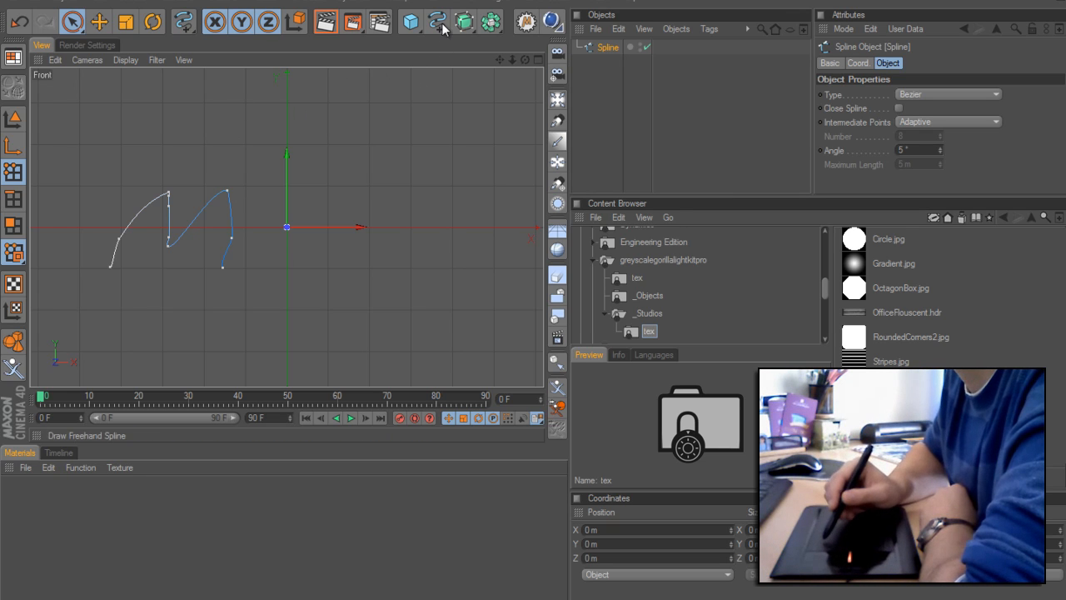
Nest the M spline and a Circle under a Sweep NURBS, with the Circle on the XZ plane
click(437, 21)
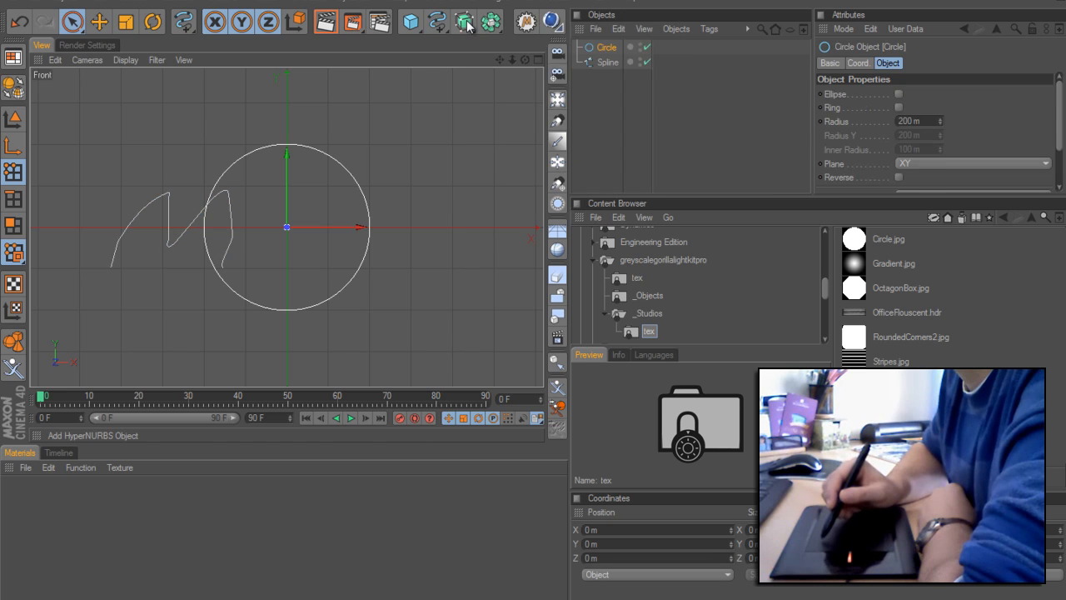
click(465, 21)
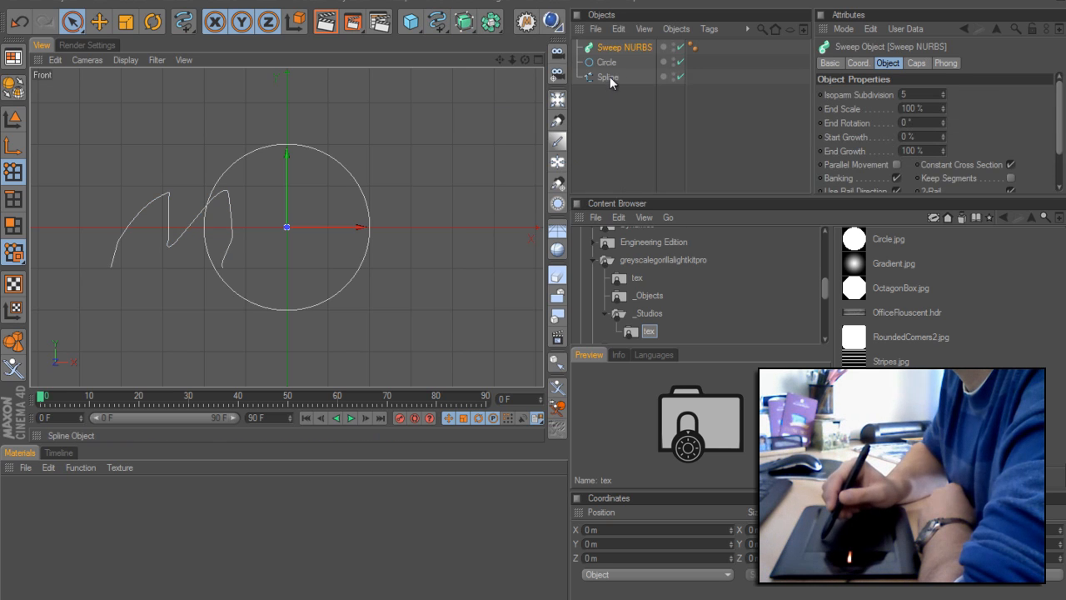
click(607, 62)
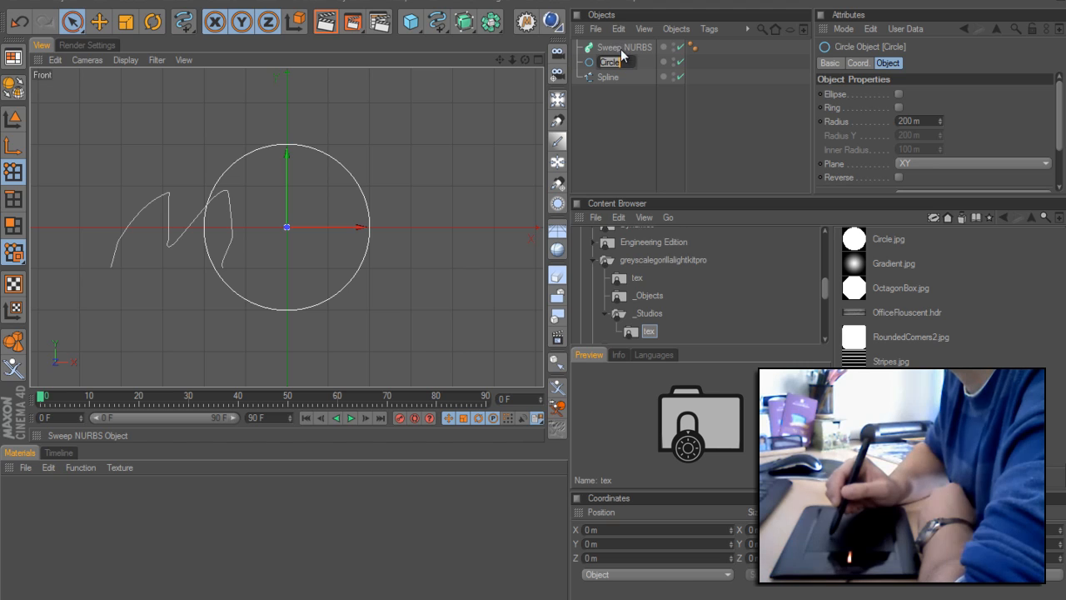
click(608, 62)
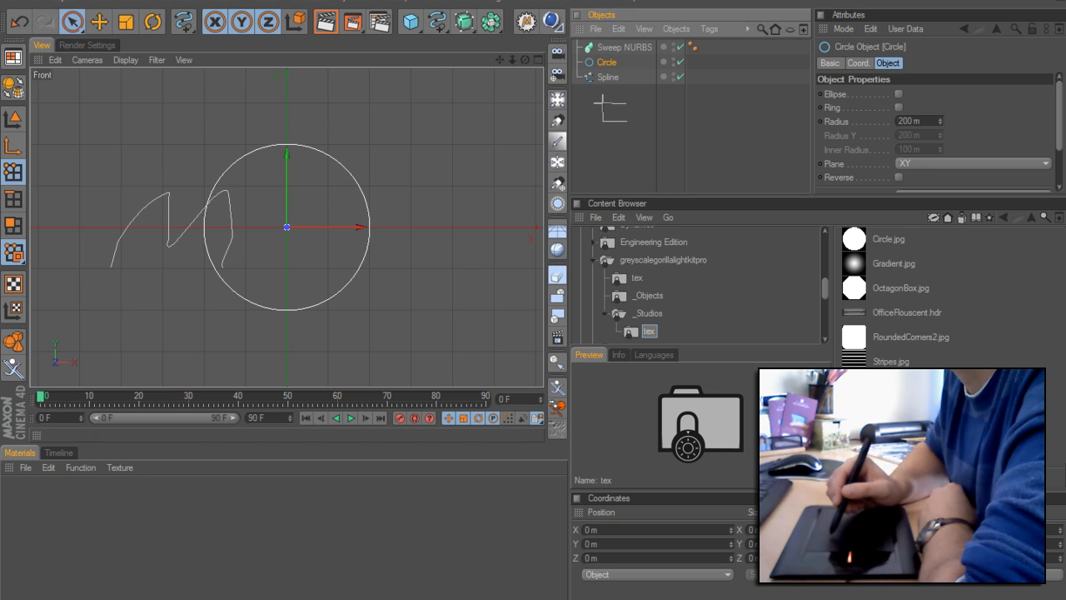
click(607, 76)
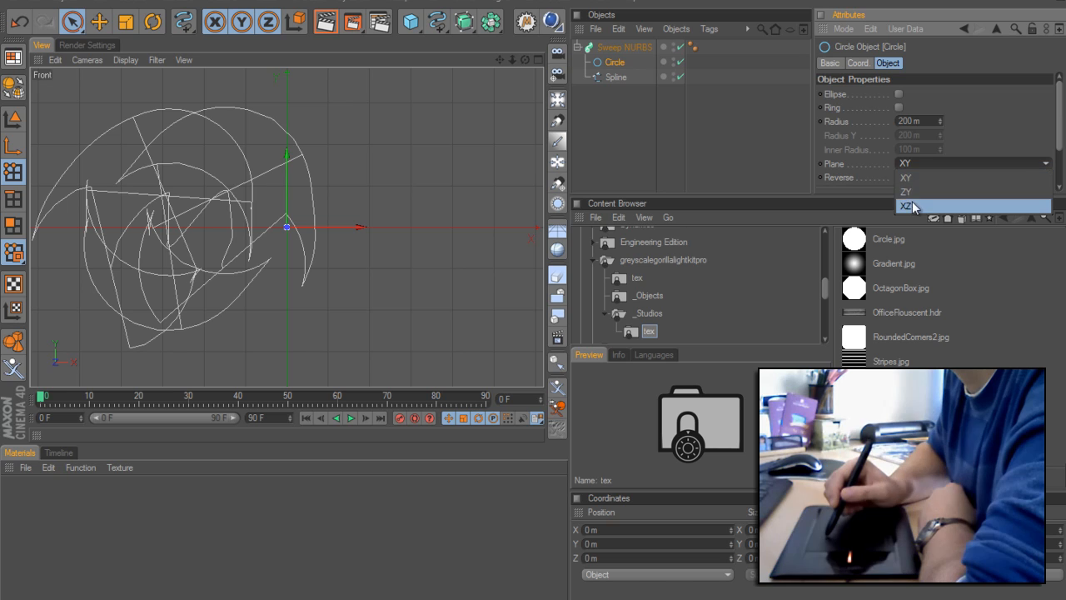
click(907, 206)
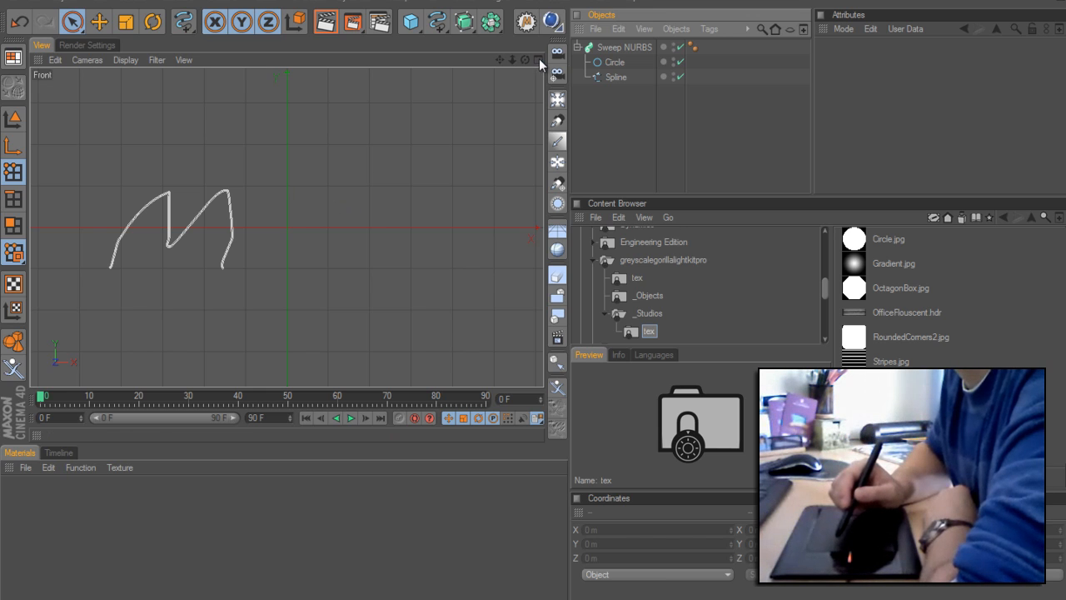
click(539, 59)
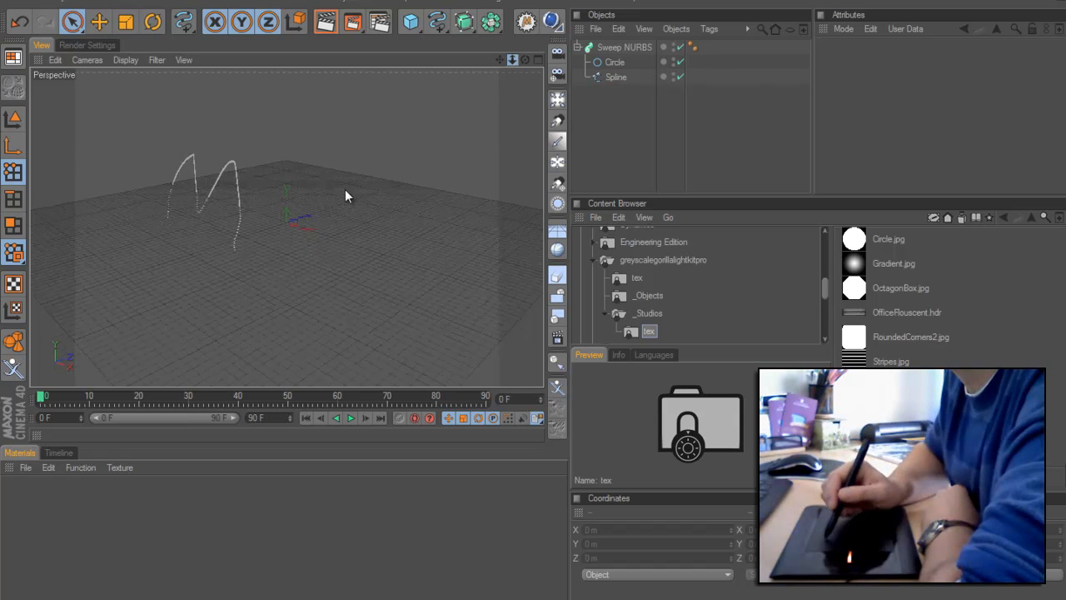
Select the M spline to show its Bezier, adaptive 5° settings
click(616, 76)
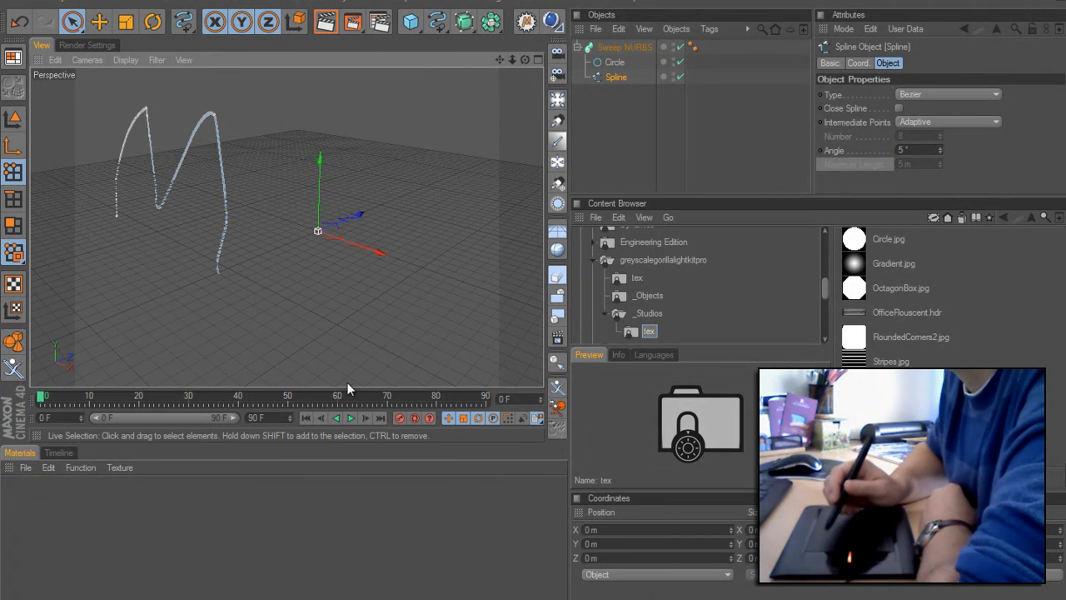
mouse_move(338, 263)
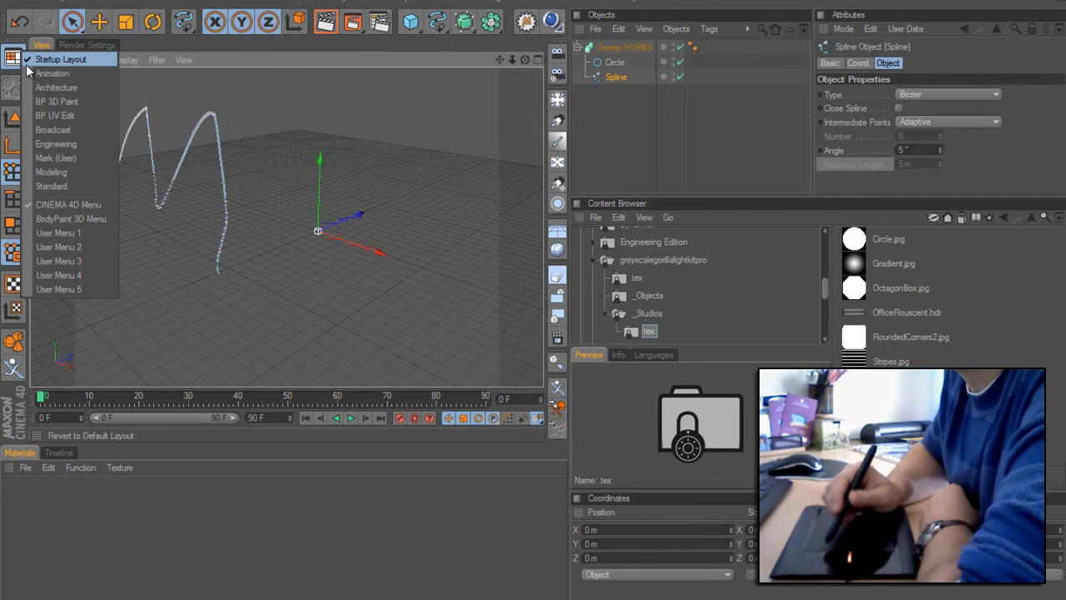
mouse_move(57, 115)
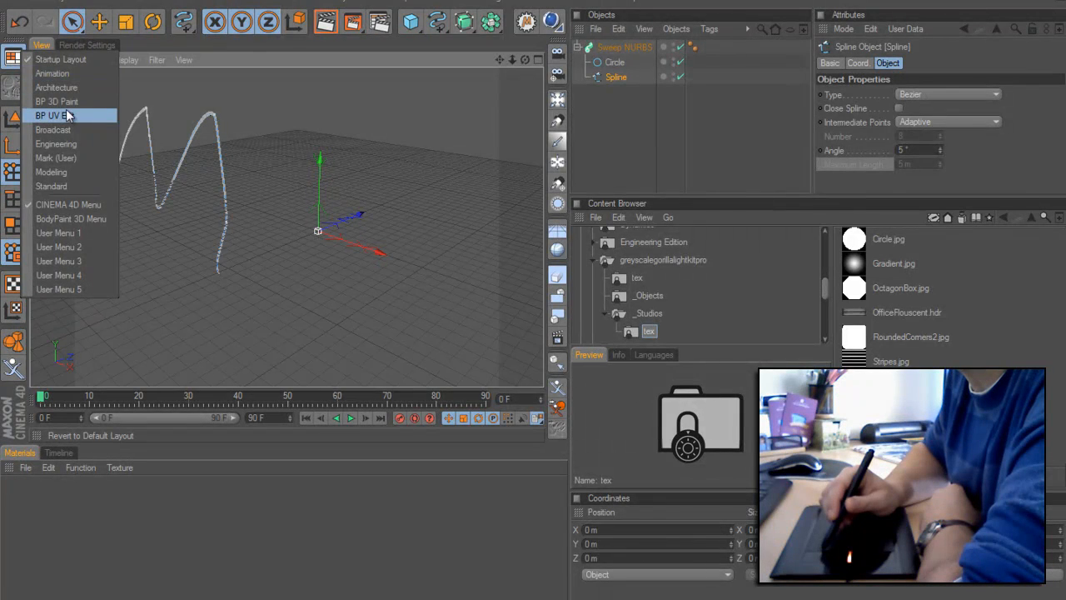
click(55, 114)
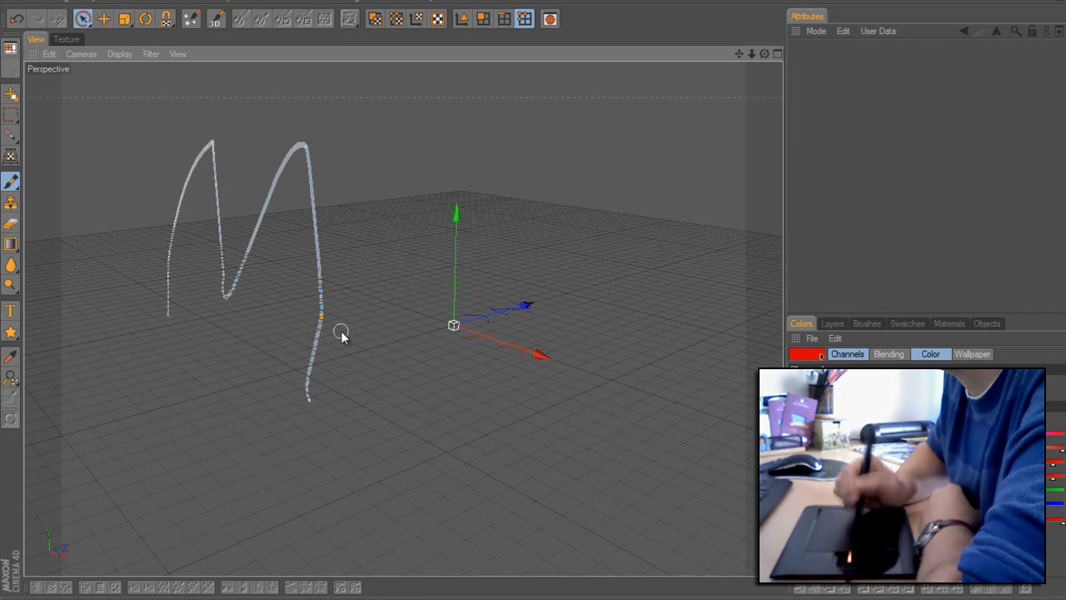
click(341, 329)
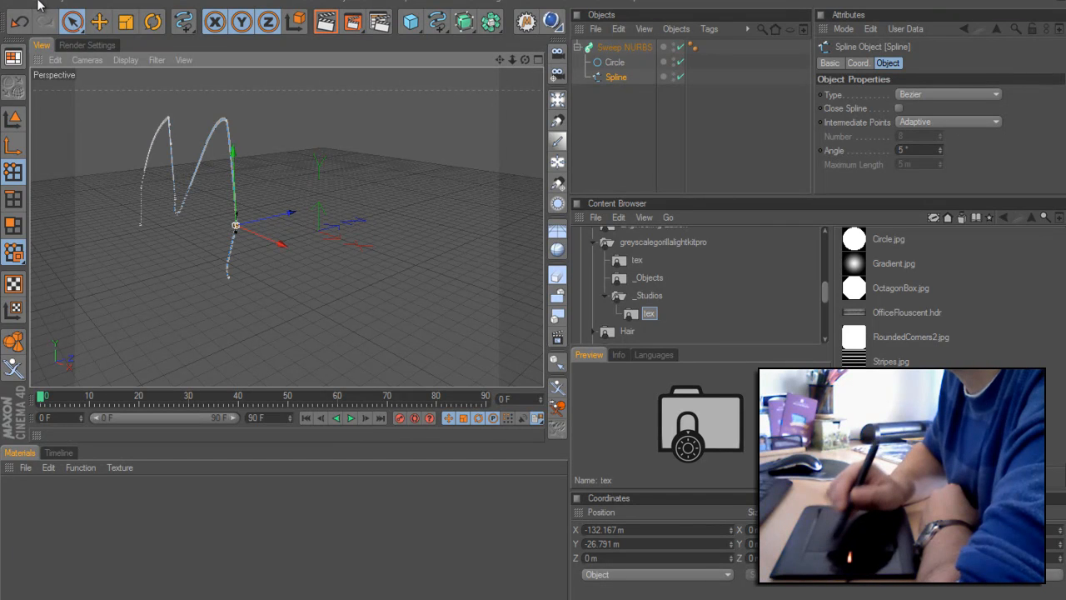
Check that Graphic Tablet is enabled in Preferences, then add a default cube
click(54, 59)
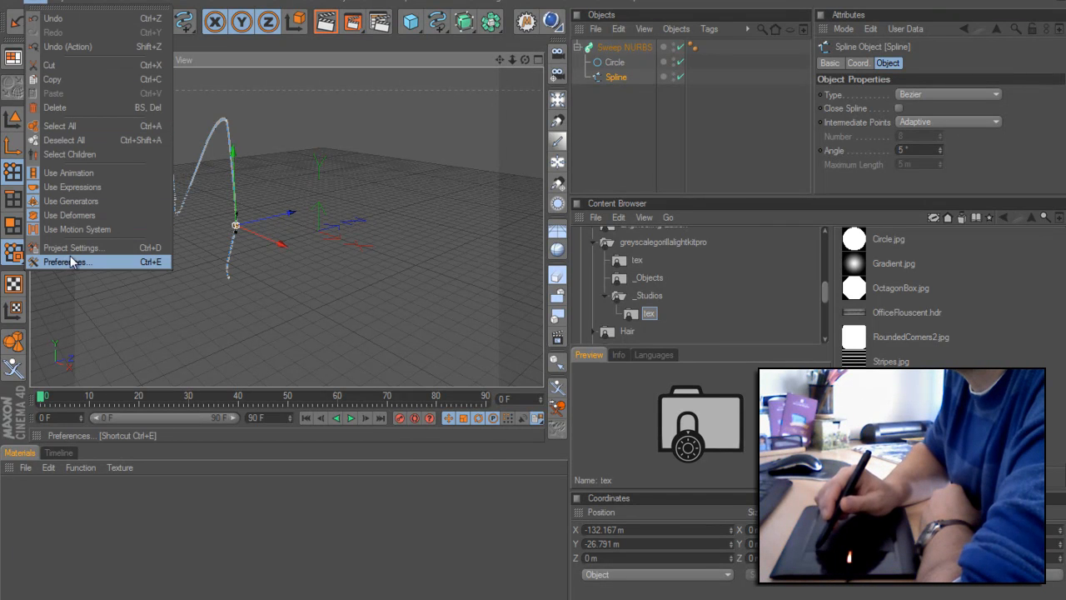
click(65, 262)
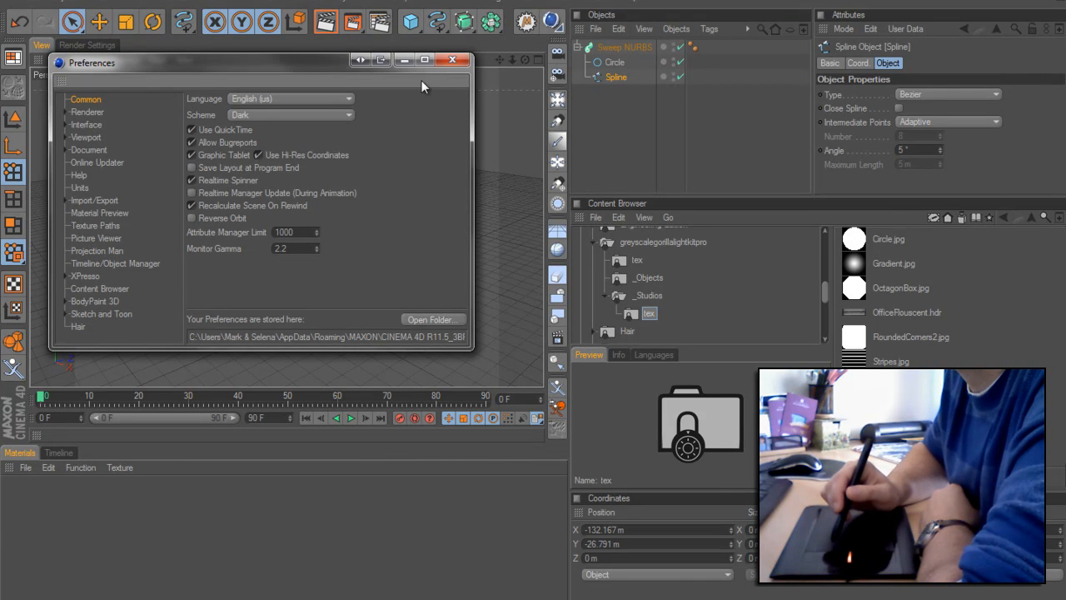
click(453, 59)
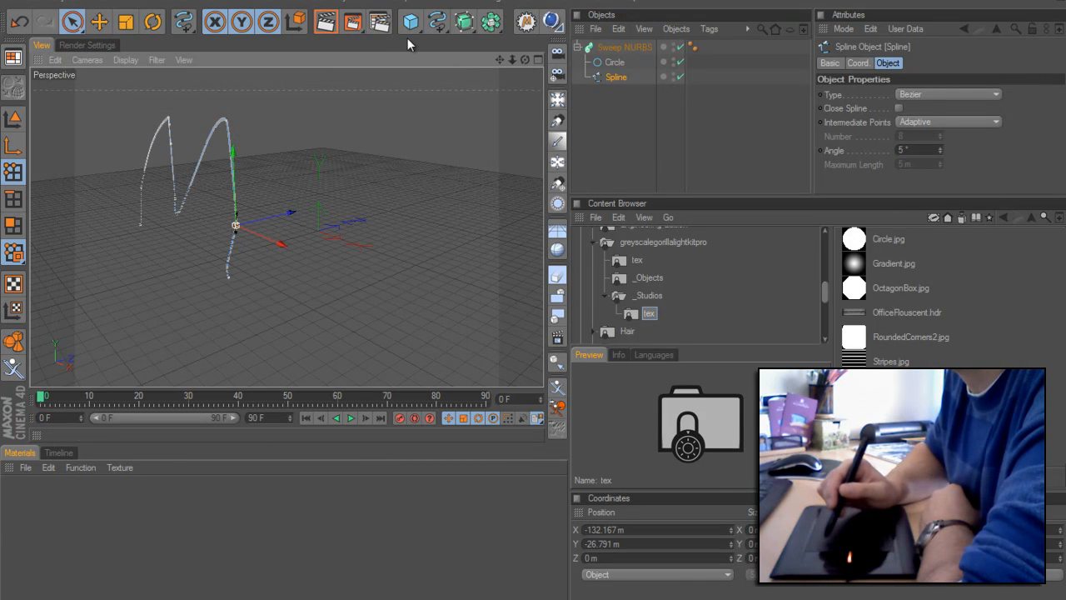
click(410, 22)
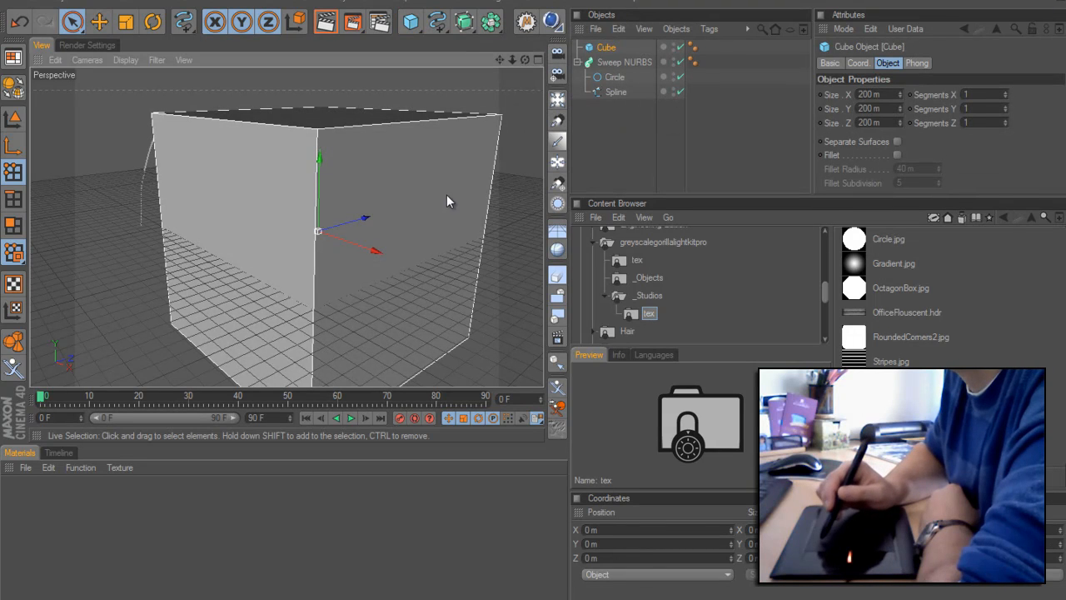
mouse_move(408, 201)
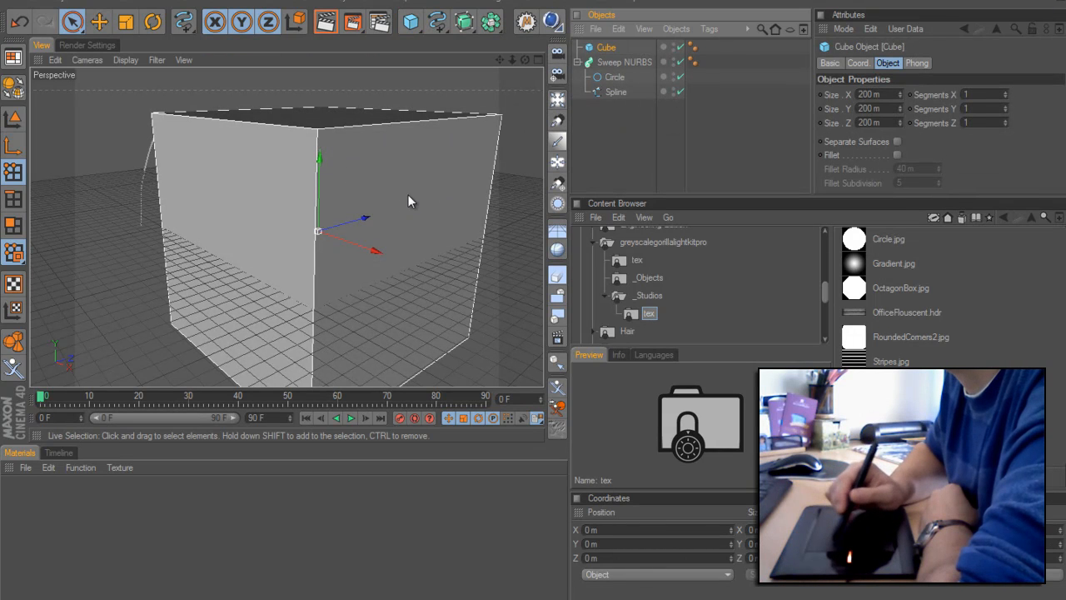